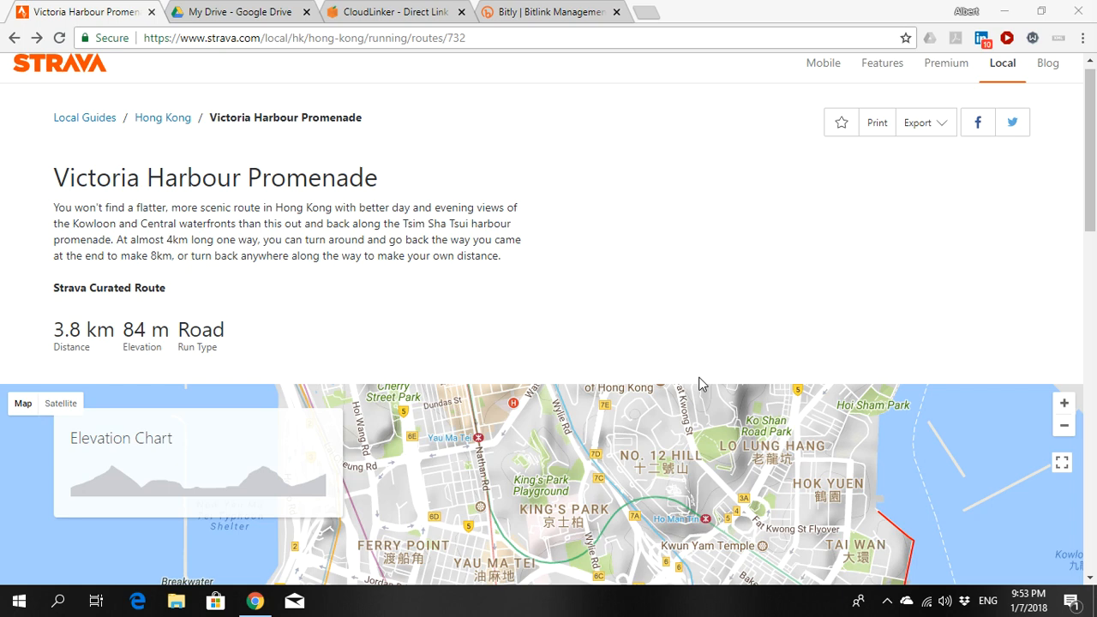
{"action": "mouse_move", "coordinate": [649, 273]}
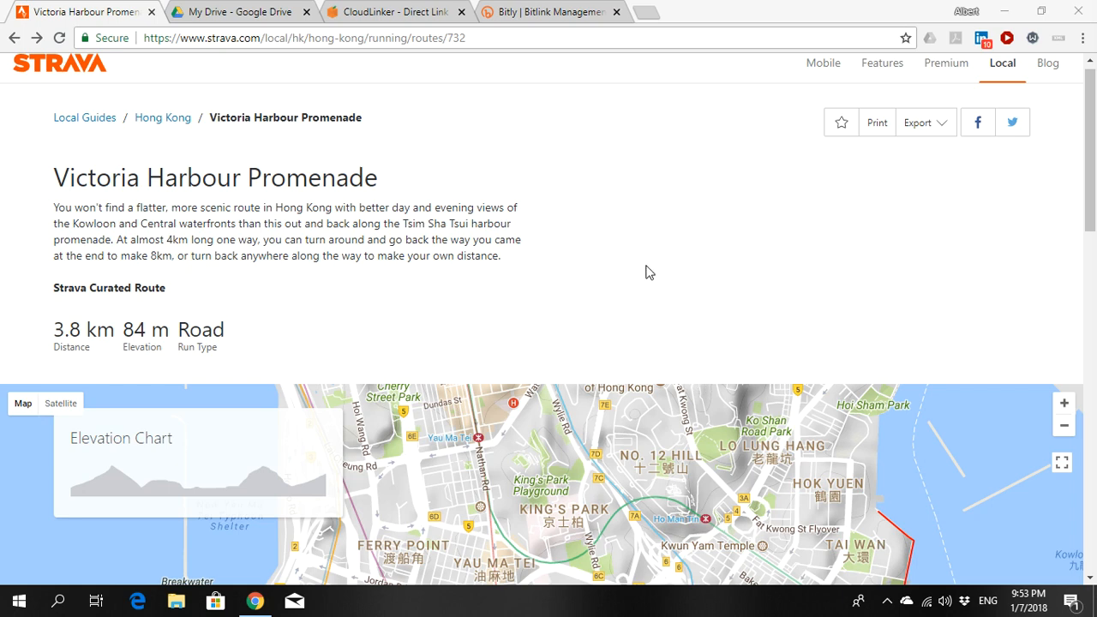
{"action": "mouse_move", "coordinate": [688, 306]}
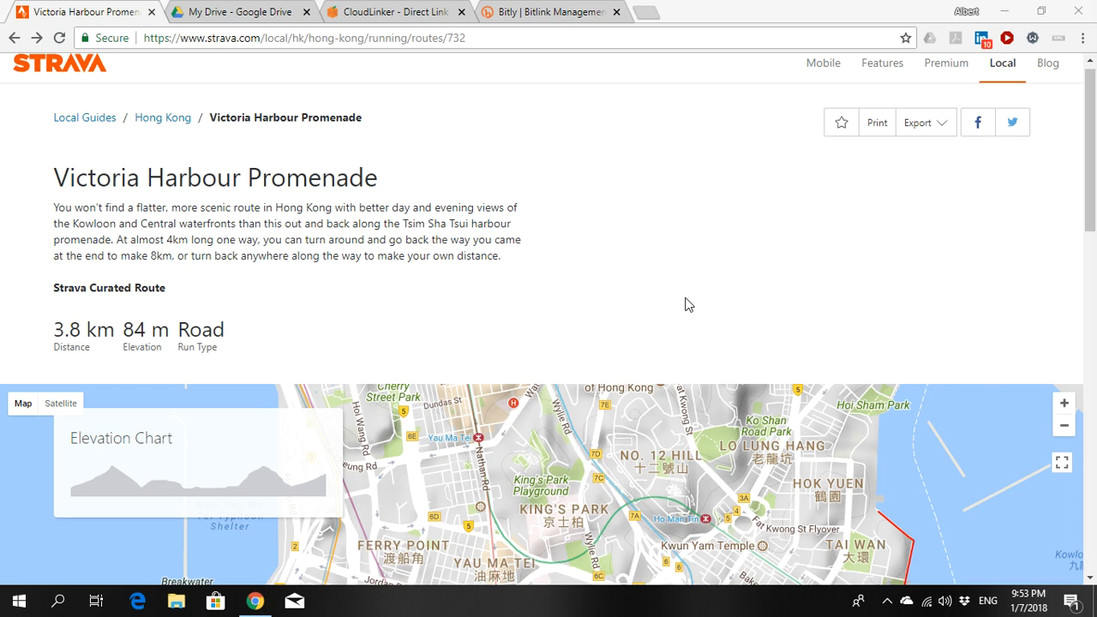
{"action": "mouse_move", "coordinate": [806, 255]}
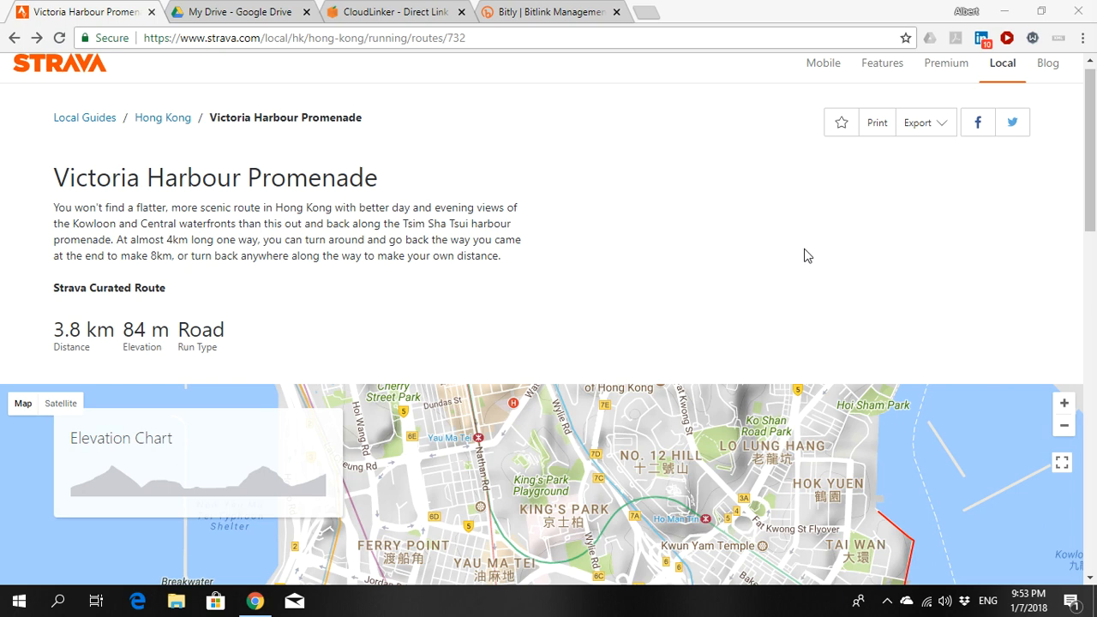
{"action": "mouse_move", "coordinate": [925, 122]}
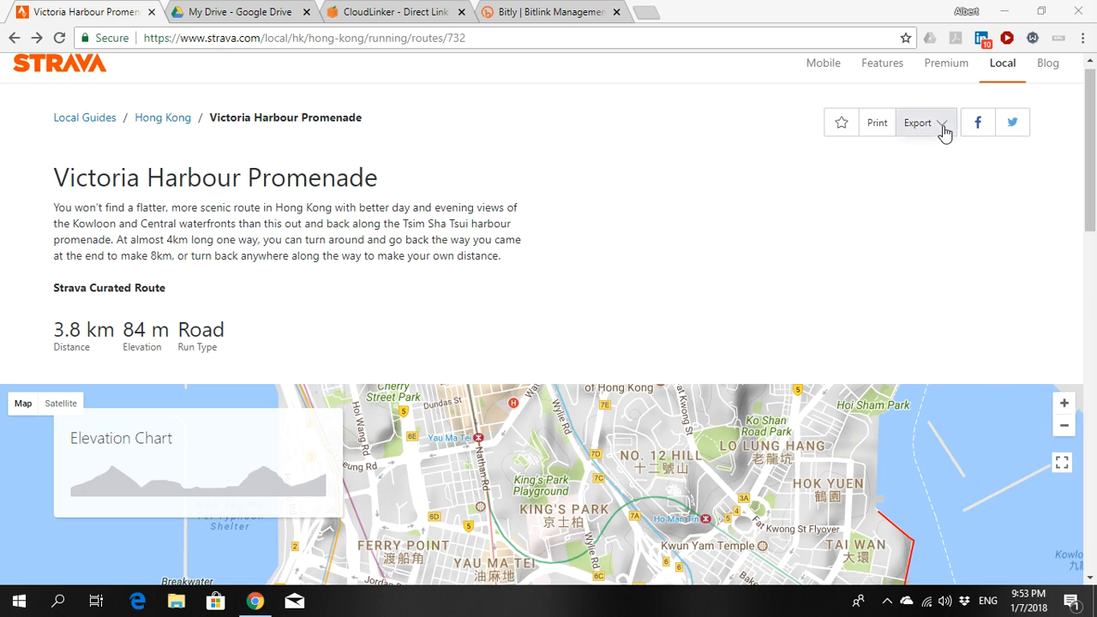
Step: Export the Victoria Harbour Promenade route from Strava as a GPX file
{"action": "left_click", "coordinate": [918, 122]}
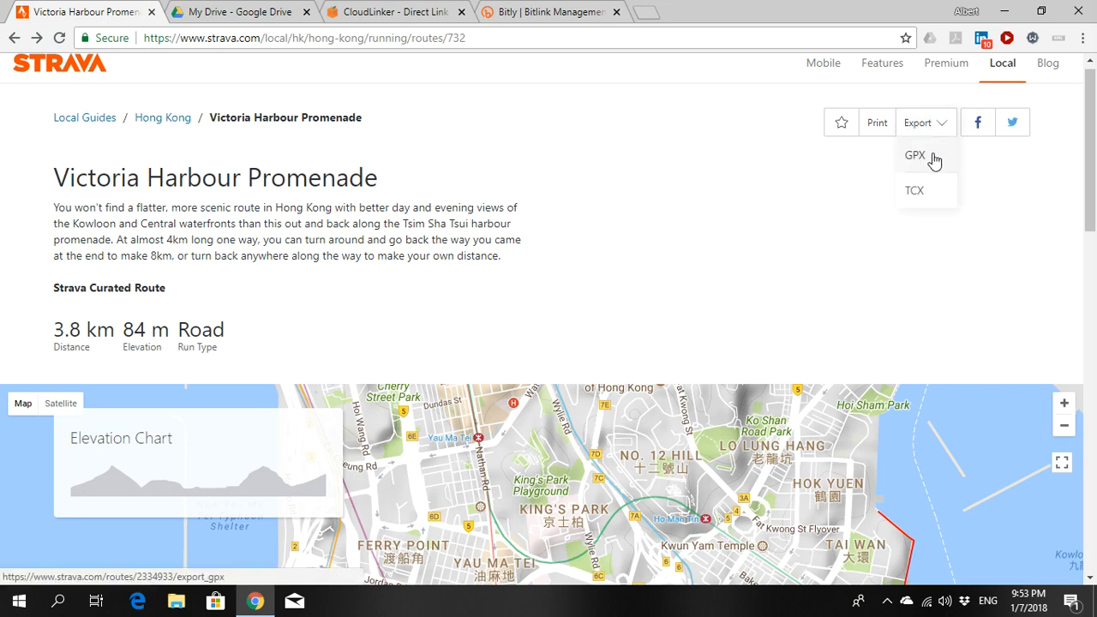
{"action": "left_click", "coordinate": [915, 156]}
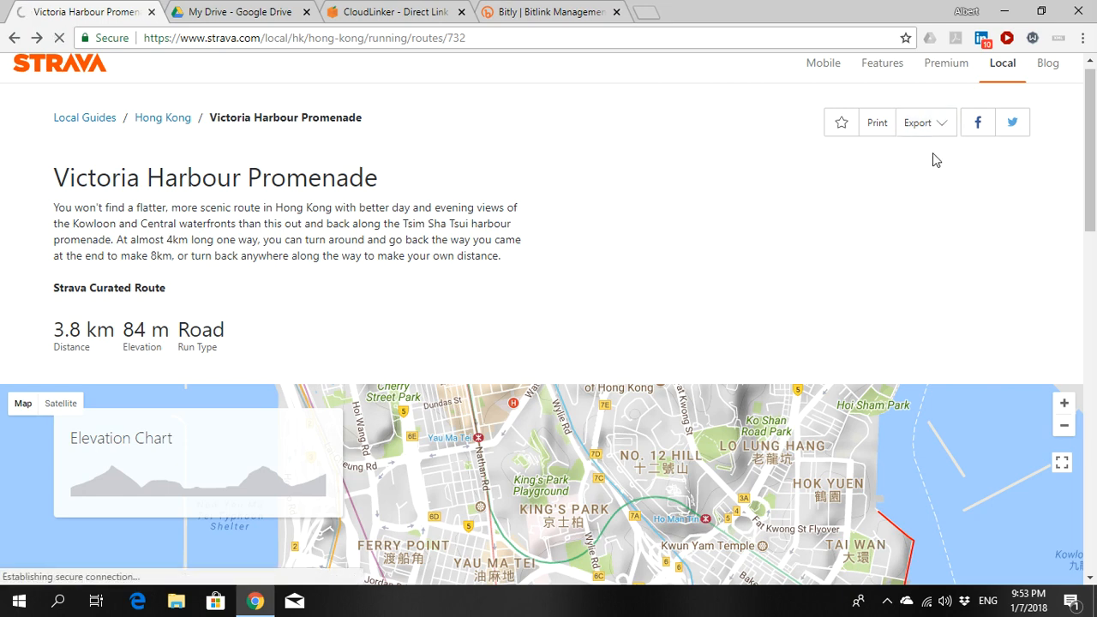
{"action": "left_click", "coordinate": [924, 122]}
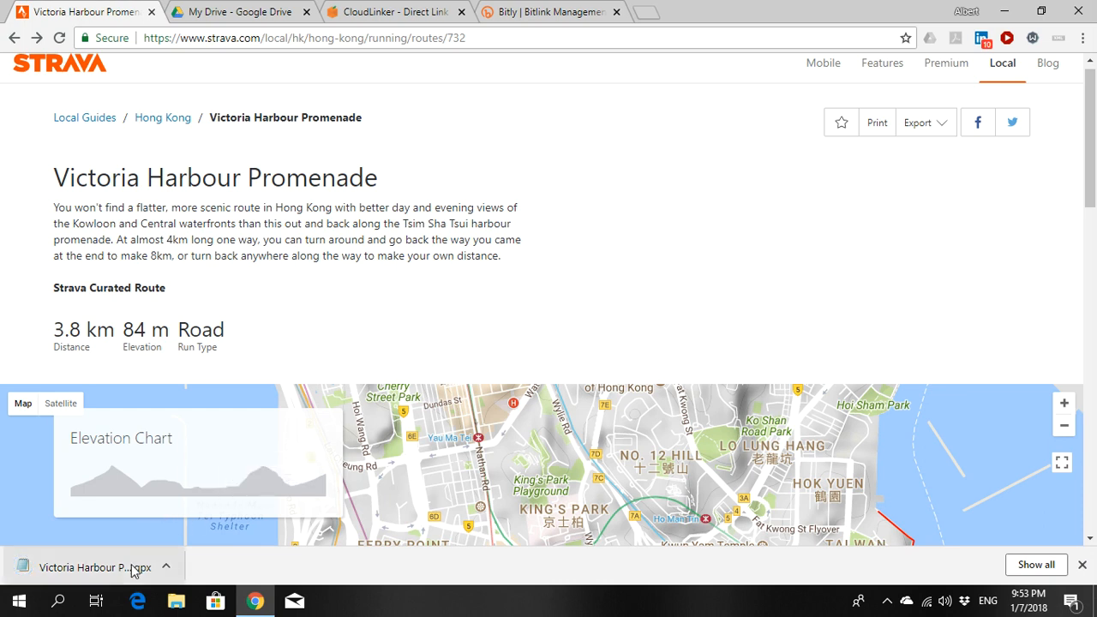
{"action": "mouse_move", "coordinate": [140, 563]}
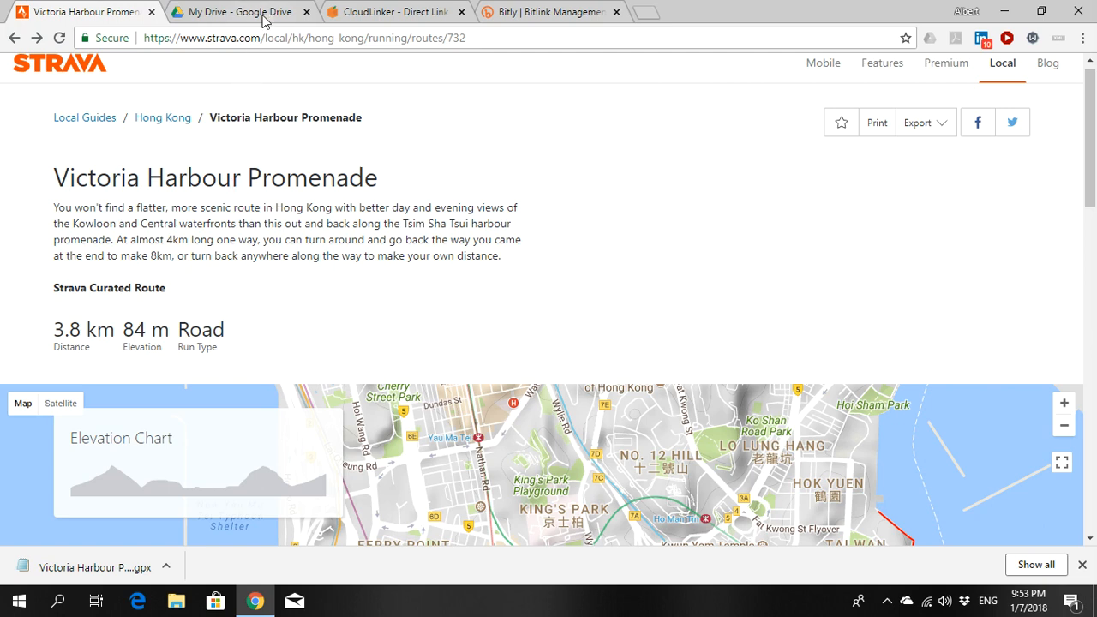
Step: Drag the downloaded Victoria Harbour Promenade GPX file into My Drive
{"action": "left_click", "coordinate": [240, 11]}
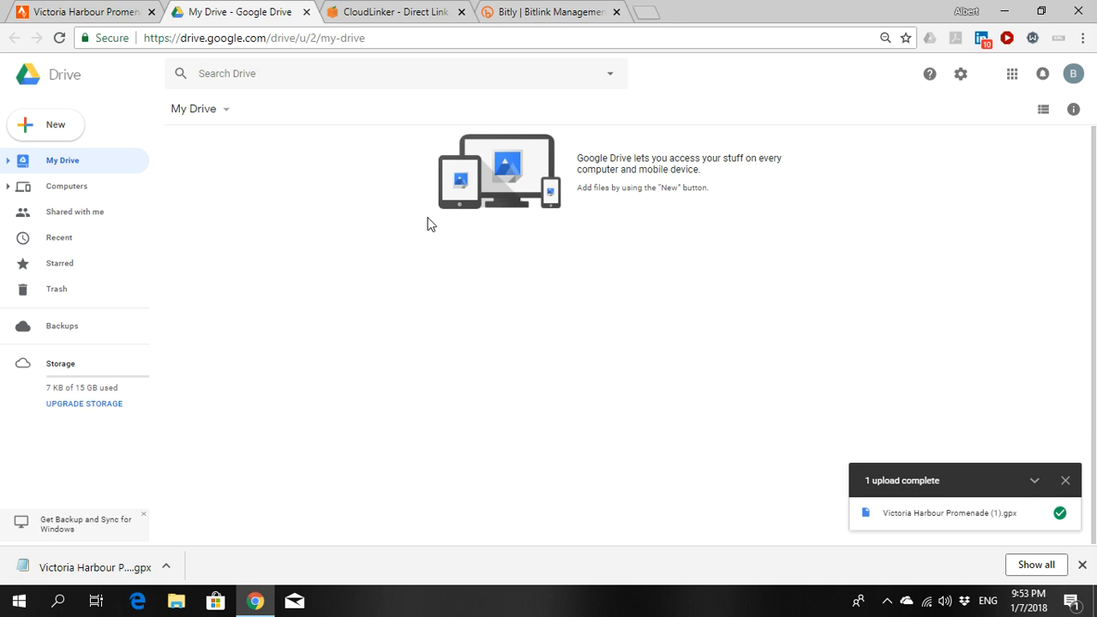
{"action": "mouse_move", "coordinate": [123, 537]}
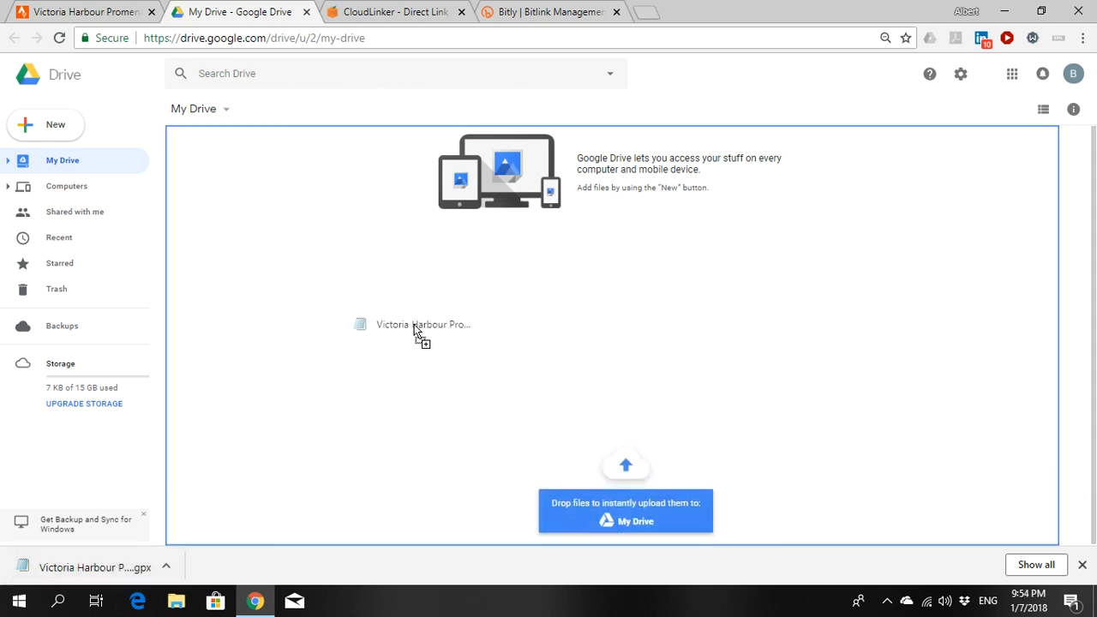
{"action": "left_click_drag", "start_coordinate": [417, 330], "coordinate": [417, 330]}
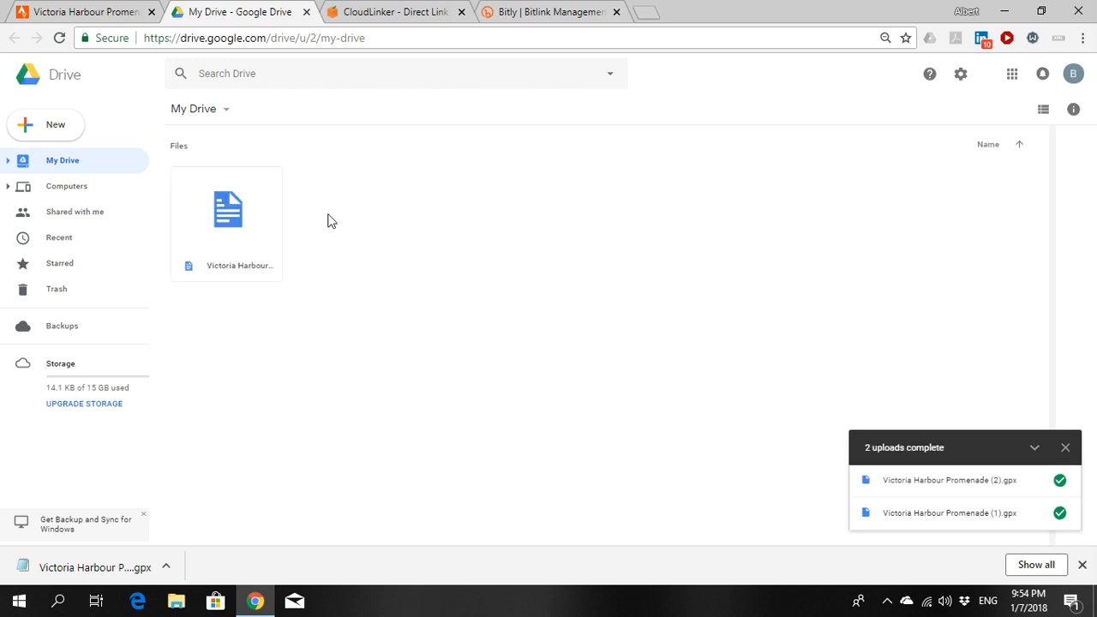
{"action": "mouse_move", "coordinate": [240, 214]}
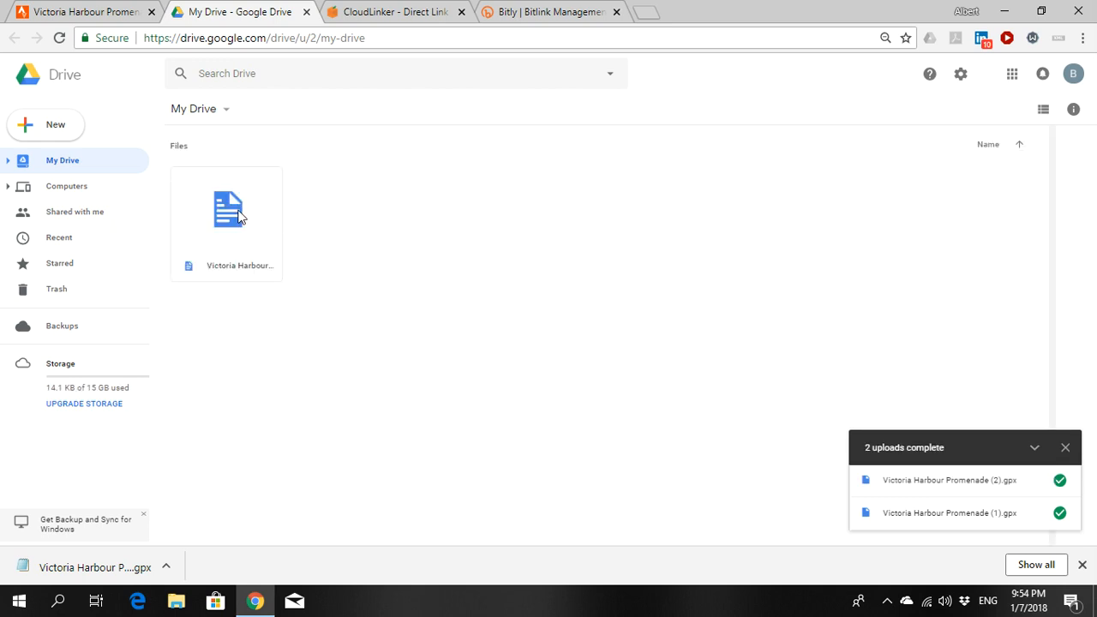
Step: Turn on link sharing for the uploaded GPX file and copy its shareable link
{"action": "left_click", "coordinate": [226, 210]}
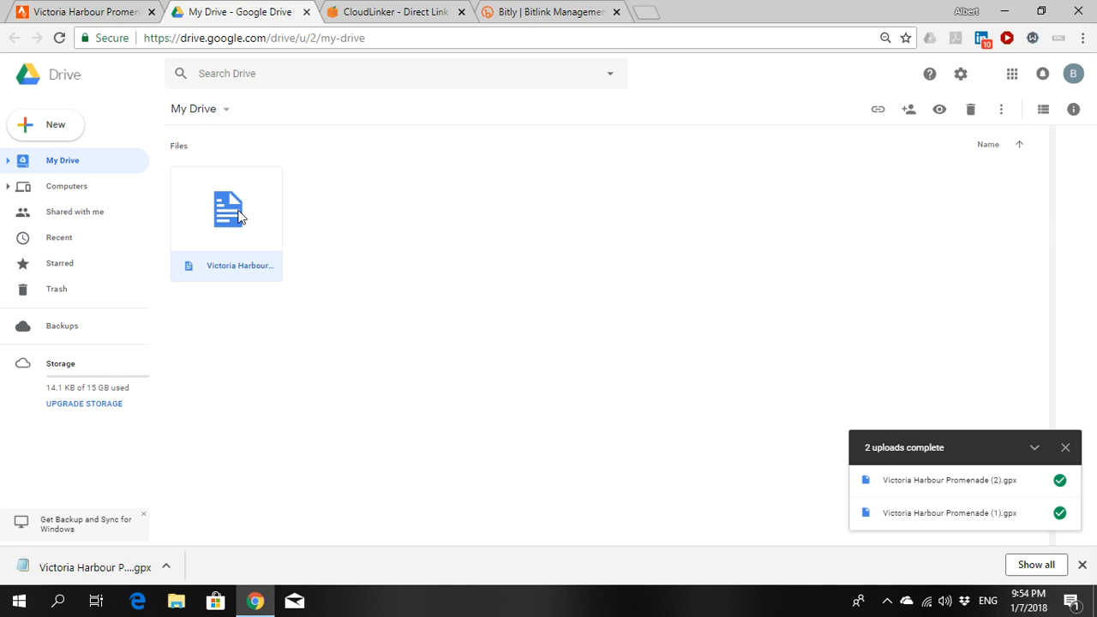
{"action": "right_click", "coordinate": [227, 210]}
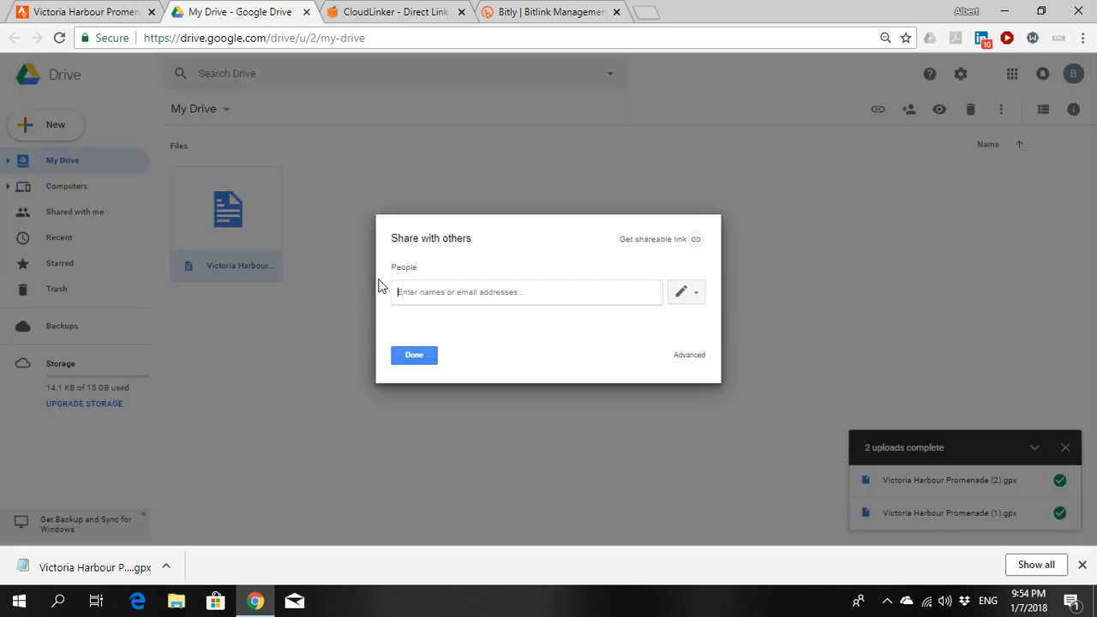
{"action": "mouse_move", "coordinate": [677, 242]}
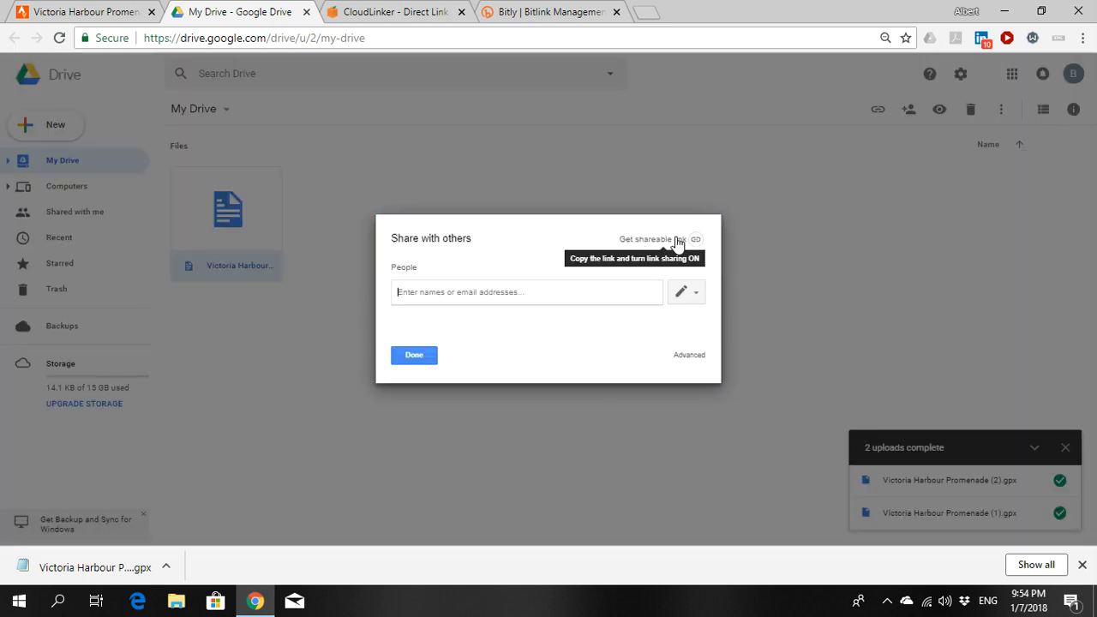
{"action": "left_click", "coordinate": [695, 239]}
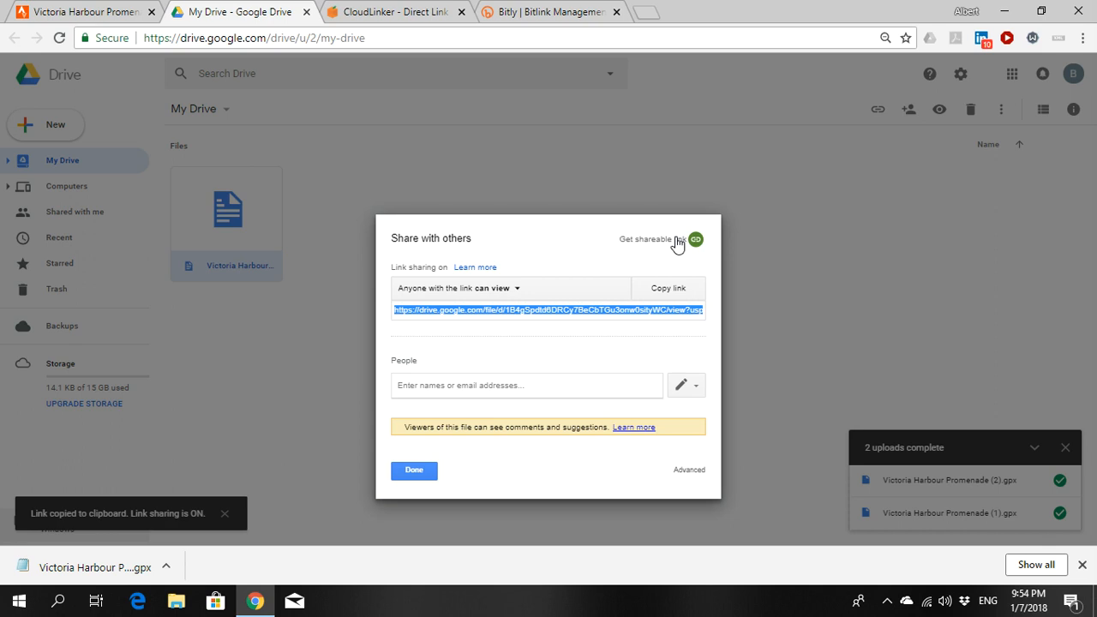
{"action": "mouse_move", "coordinate": [606, 324]}
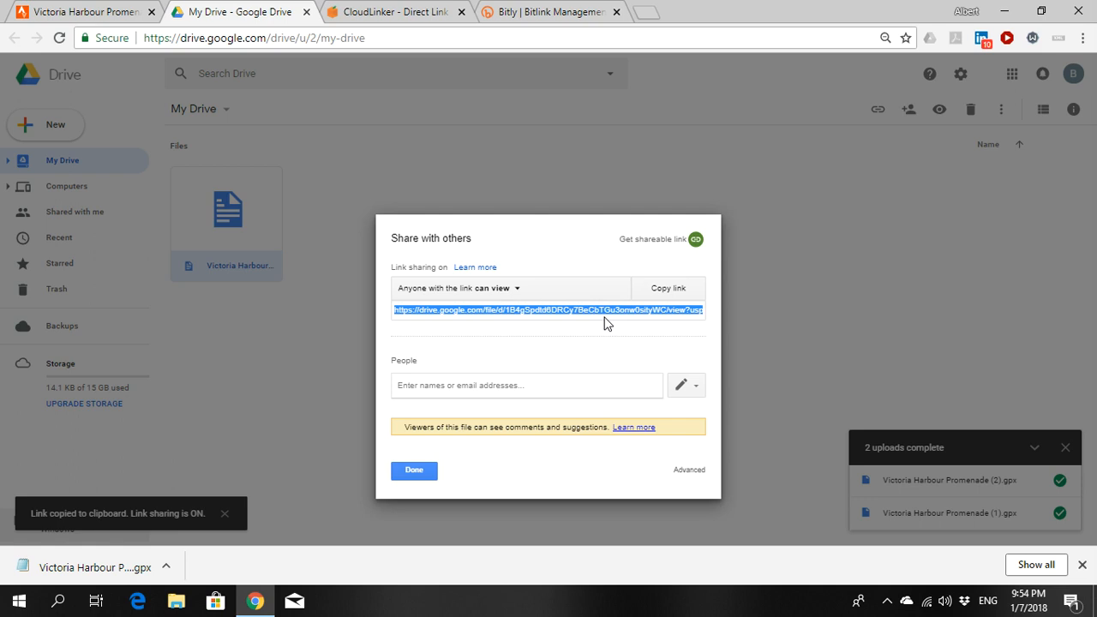
{"action": "left_click", "coordinate": [669, 287]}
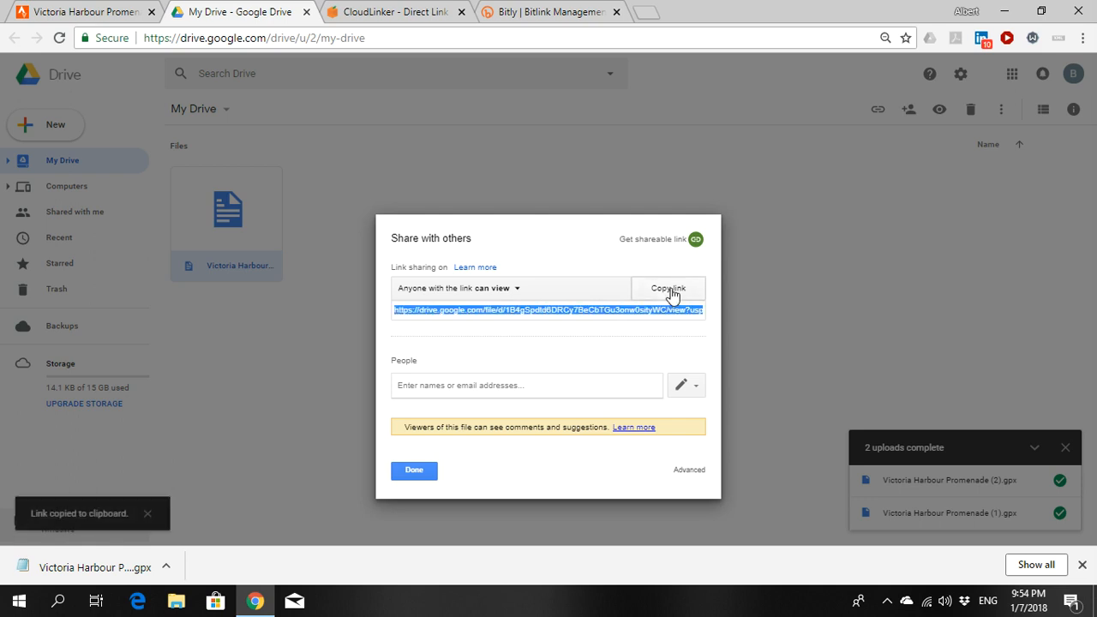
{"action": "left_click", "coordinate": [414, 471]}
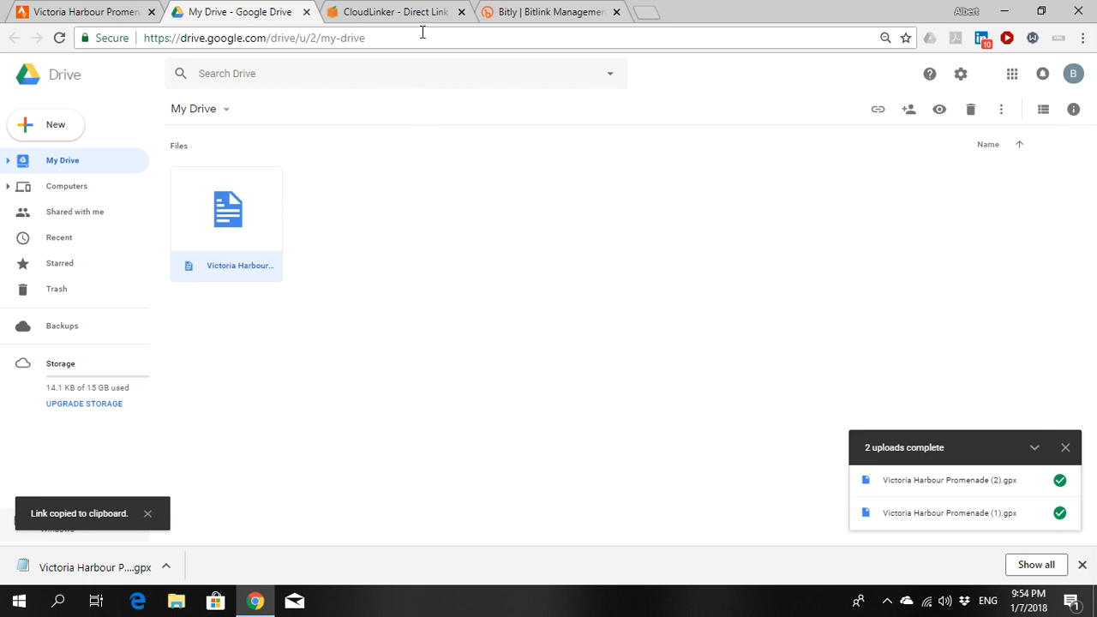
{"action": "mouse_move", "coordinate": [398, 11]}
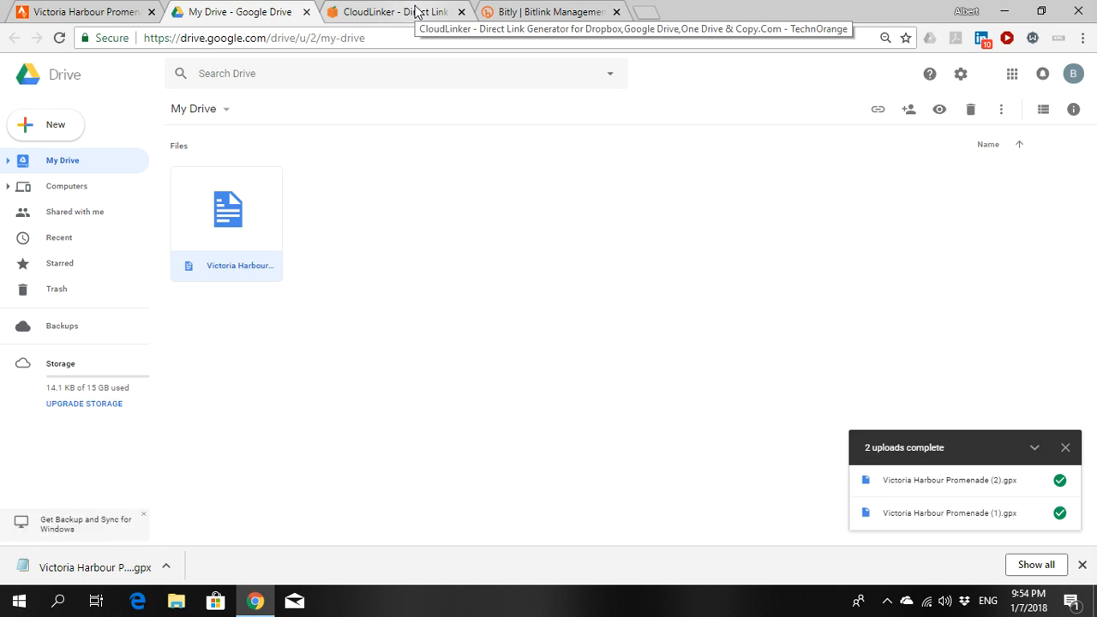
Step: Paste the Drive share link into CloudLinker to generate a direct download link
{"action": "left_click", "coordinate": [395, 12]}
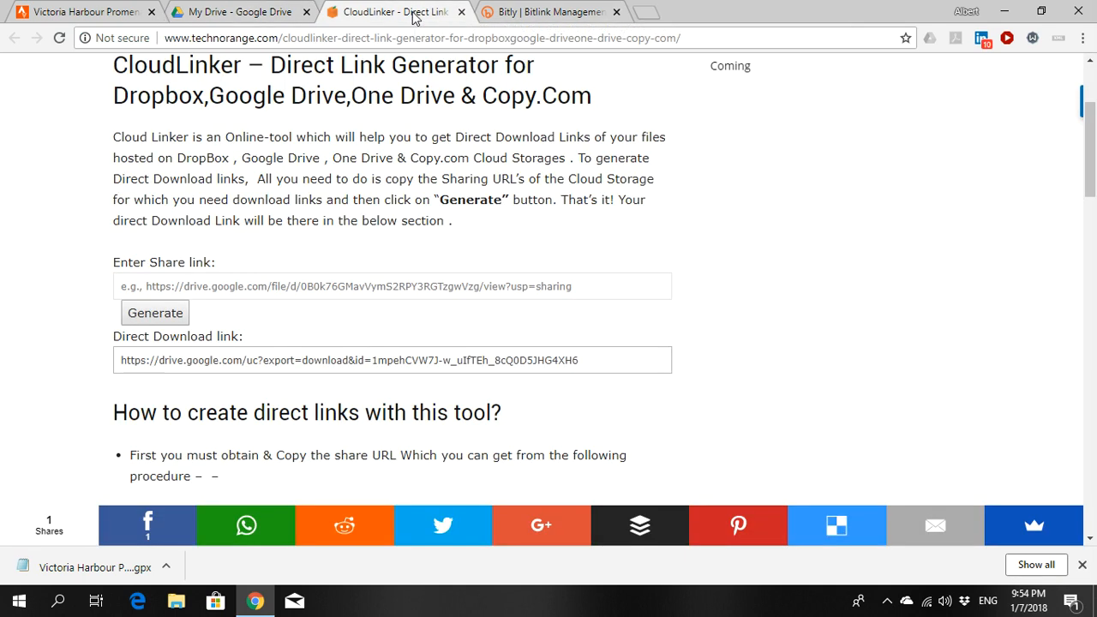
{"action": "mouse_move", "coordinate": [425, 155]}
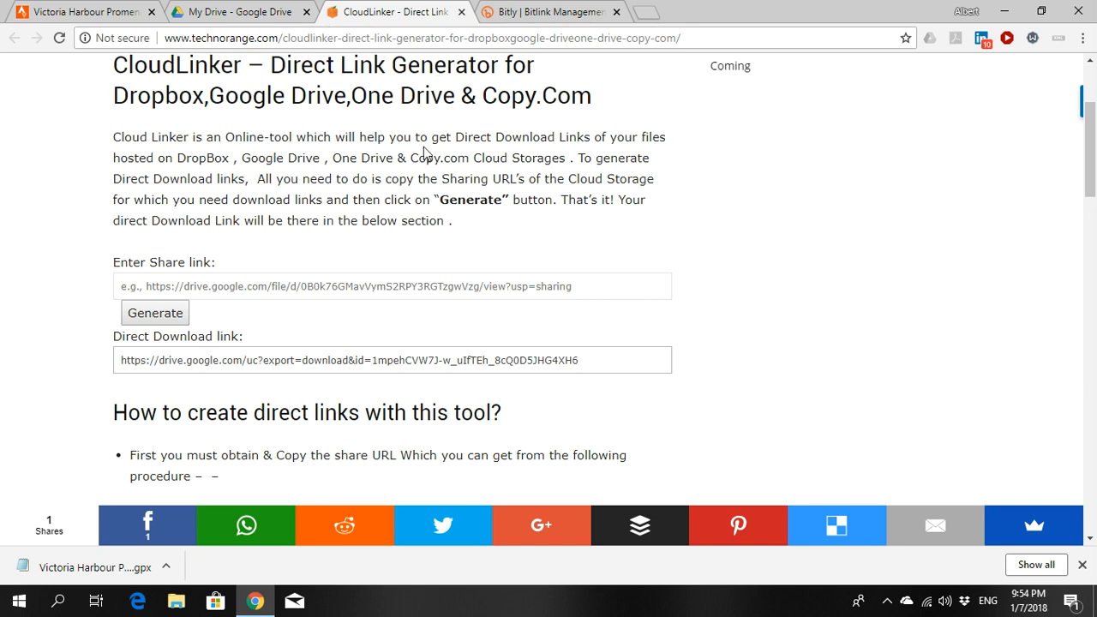
{"action": "left_click", "coordinate": [392, 286]}
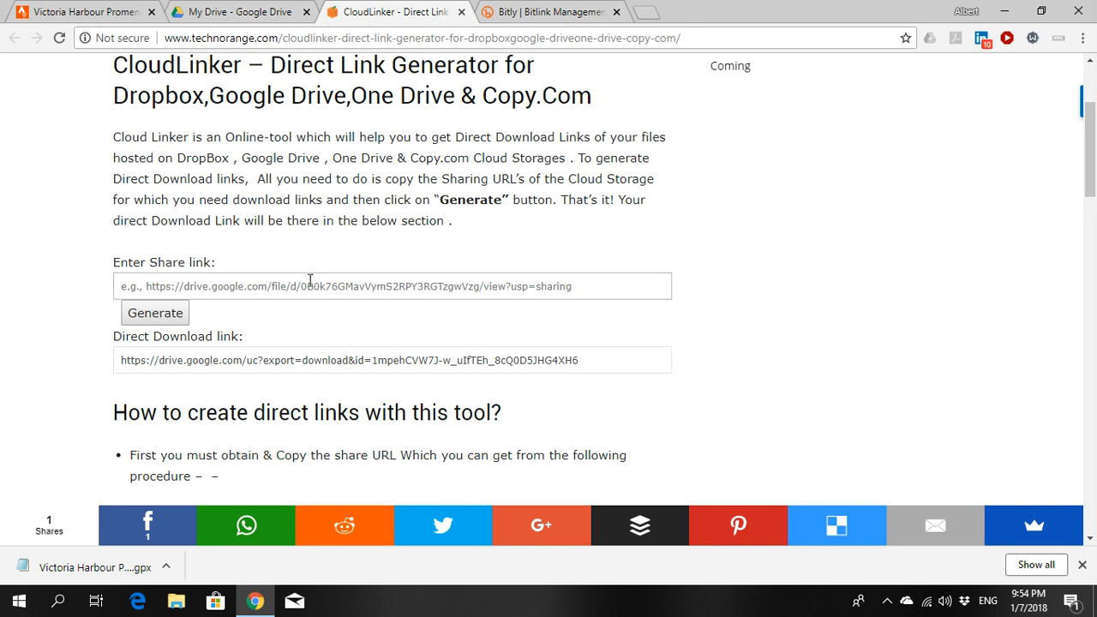
{"action": "type", "text": "https://drive.google.com/file/d/1B4gSpdtd6DRCy7BeCbTGu3onw0sityWC/view?usp=sharing"}
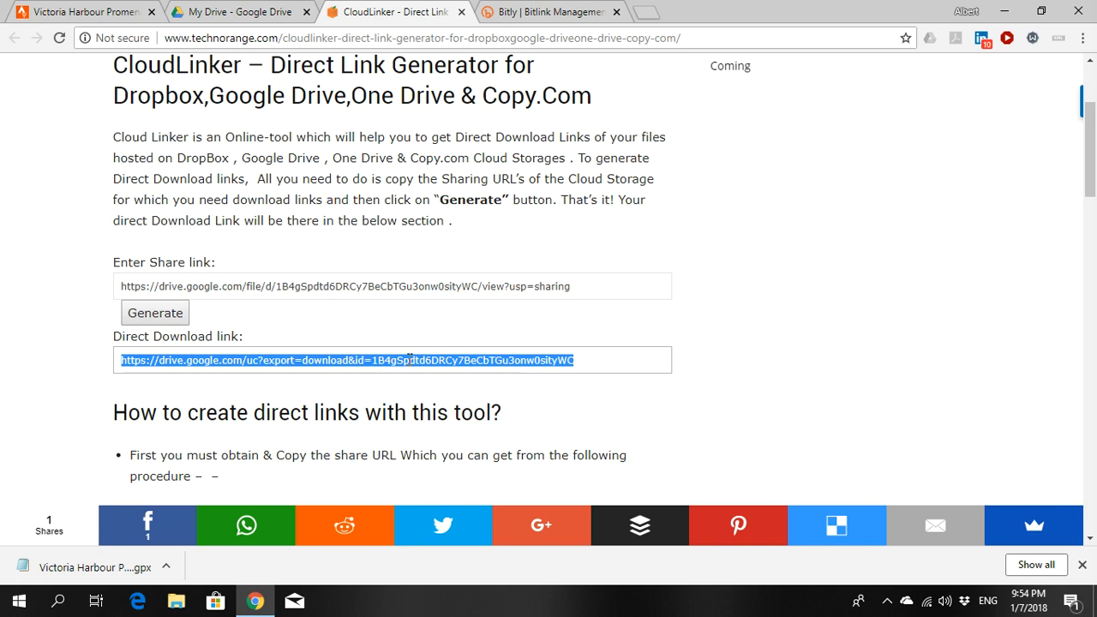
Step: Select and copy the generated direct download link, then go to Bitly
{"action": "left_click", "coordinate": [410, 360]}
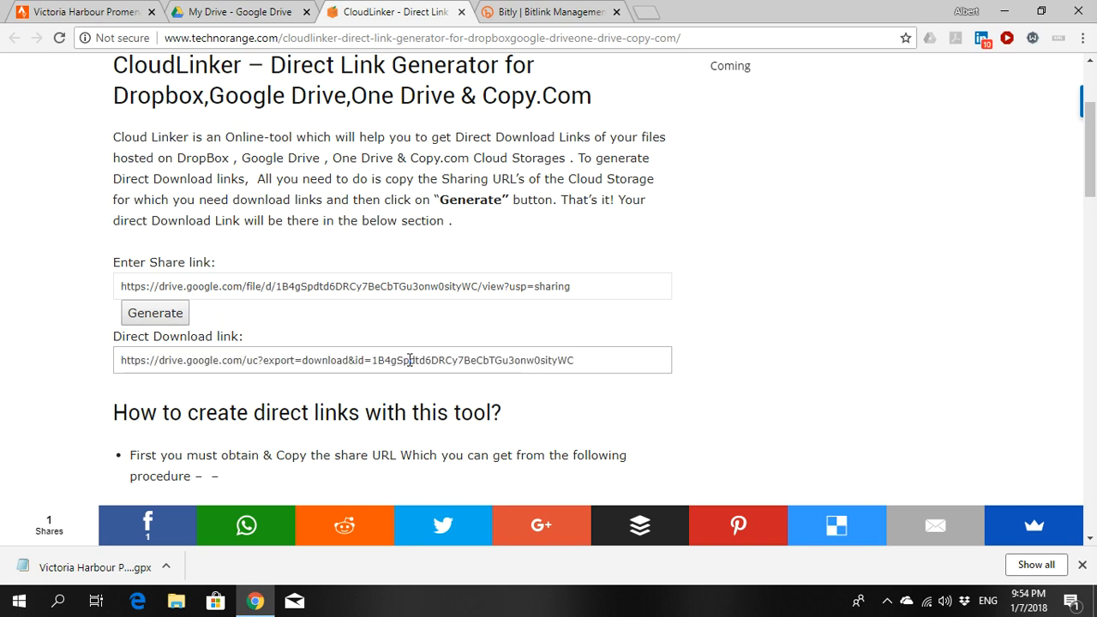
{"action": "double_click", "coordinate": [231, 360]}
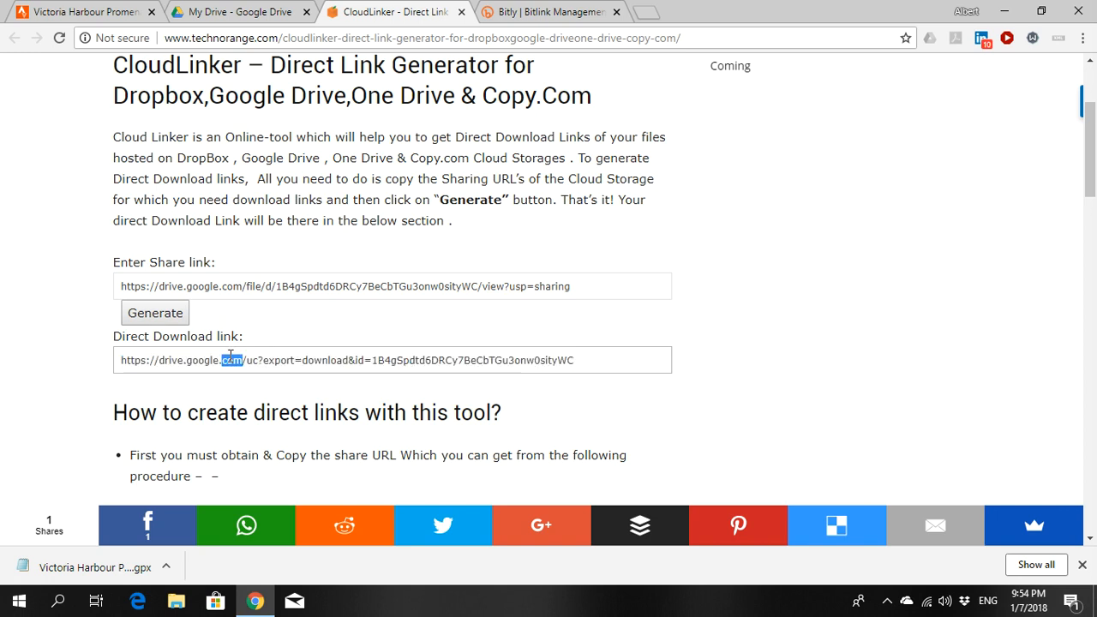
{"action": "triple_click", "coordinate": [343, 360]}
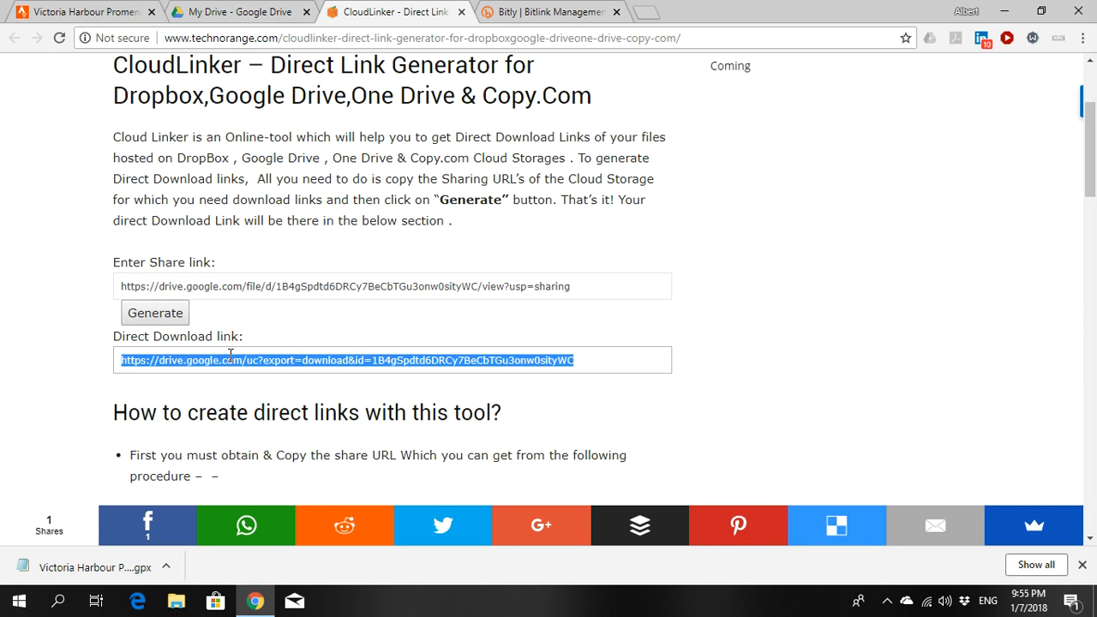
{"action": "mouse_move", "coordinate": [528, 180]}
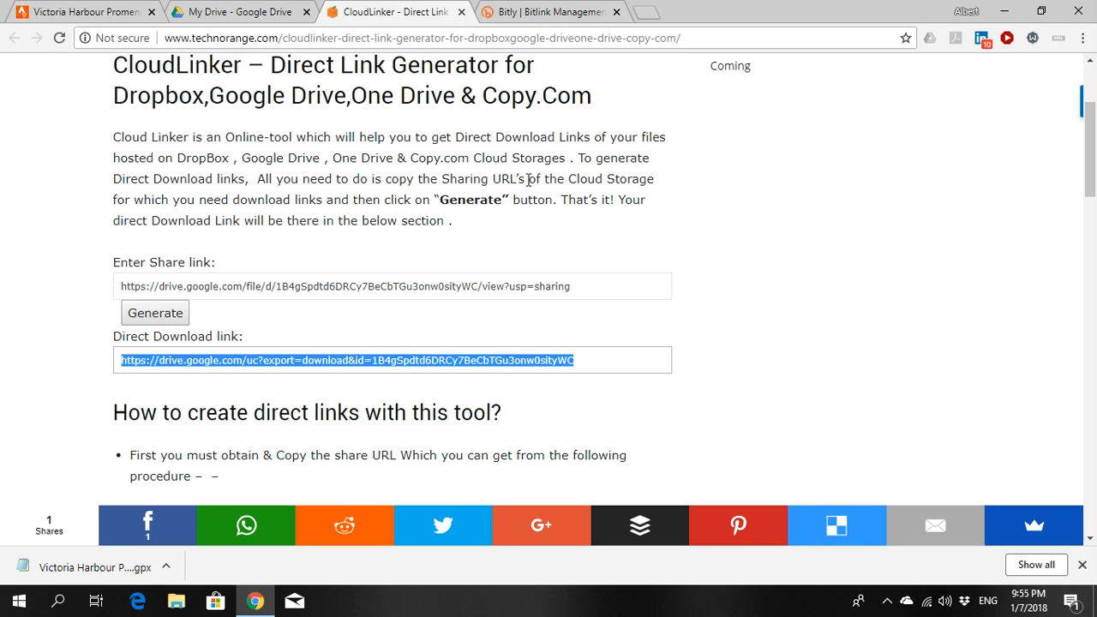
{"action": "left_click", "coordinate": [549, 12]}
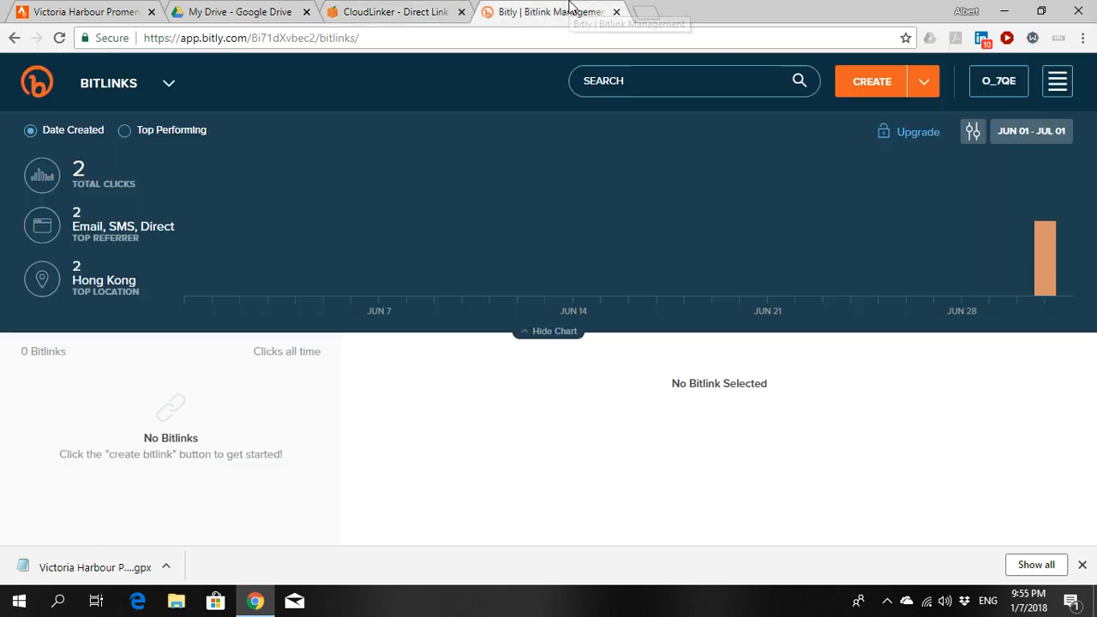
{"action": "mouse_move", "coordinate": [780, 272]}
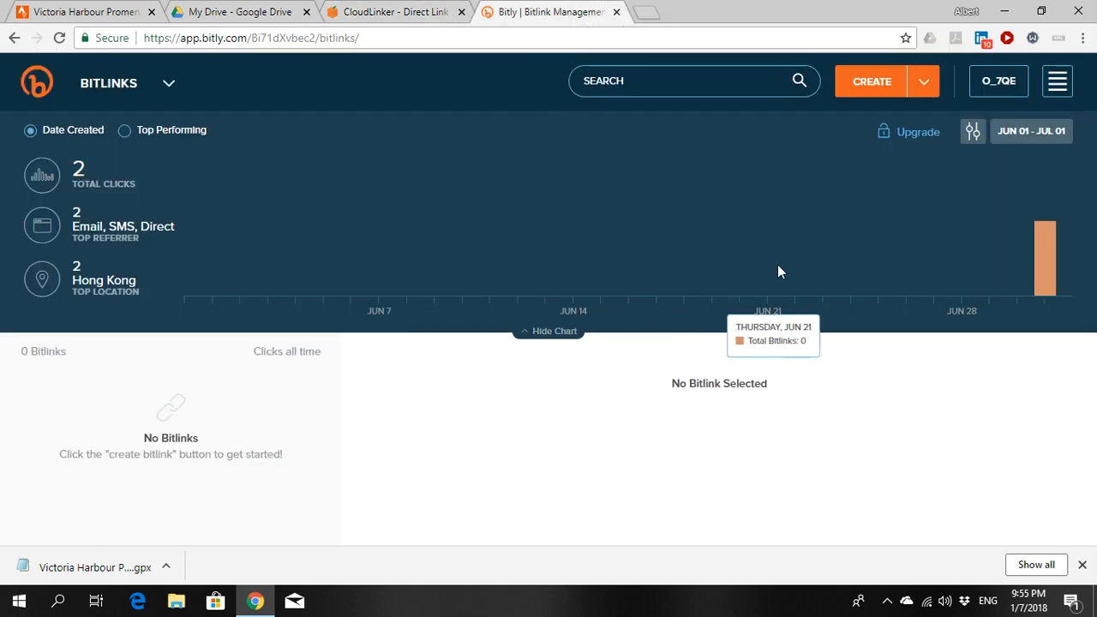
Step: Shorten the Drive direct download URL in Bitly, producing bit.ly/2MBToEI
{"action": "left_click", "coordinate": [924, 80]}
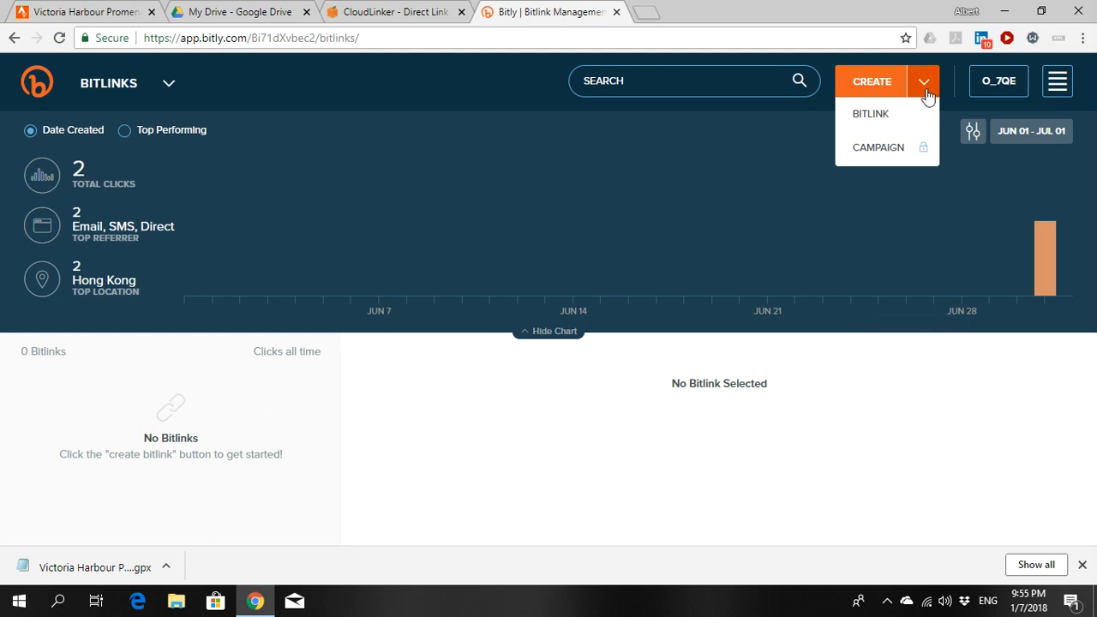
{"action": "left_click", "coordinate": [872, 80]}
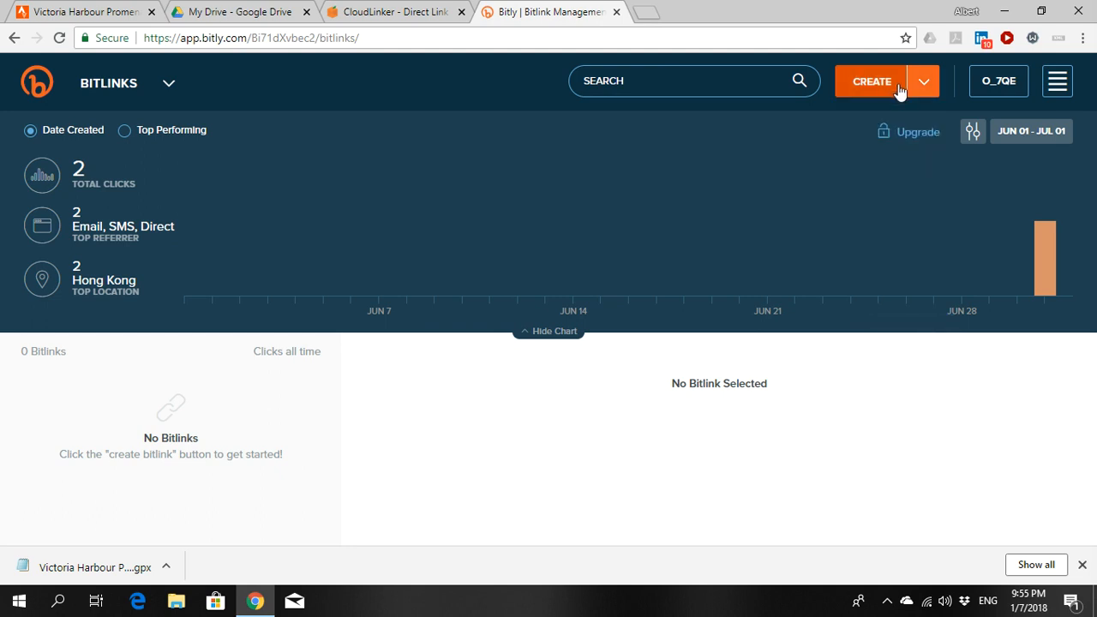
{"action": "left_click", "coordinate": [872, 80]}
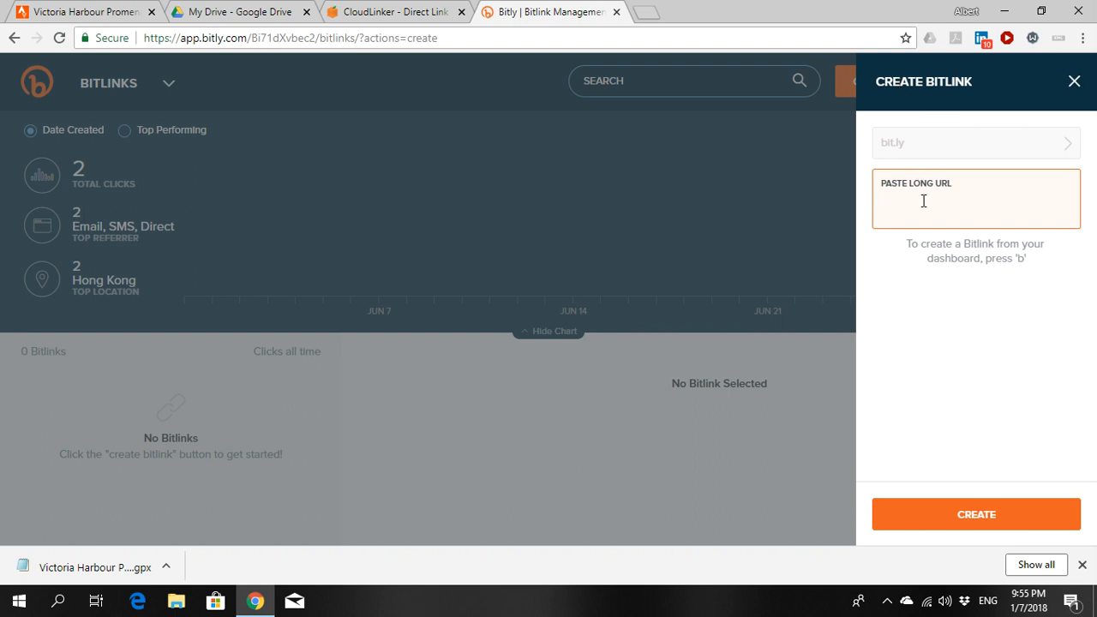
{"action": "type", "text": "https://drive.google.com/uc?export=download&id=1B4gSpdtd6DRCy7BeCbTGu3onw0sityWCj"}
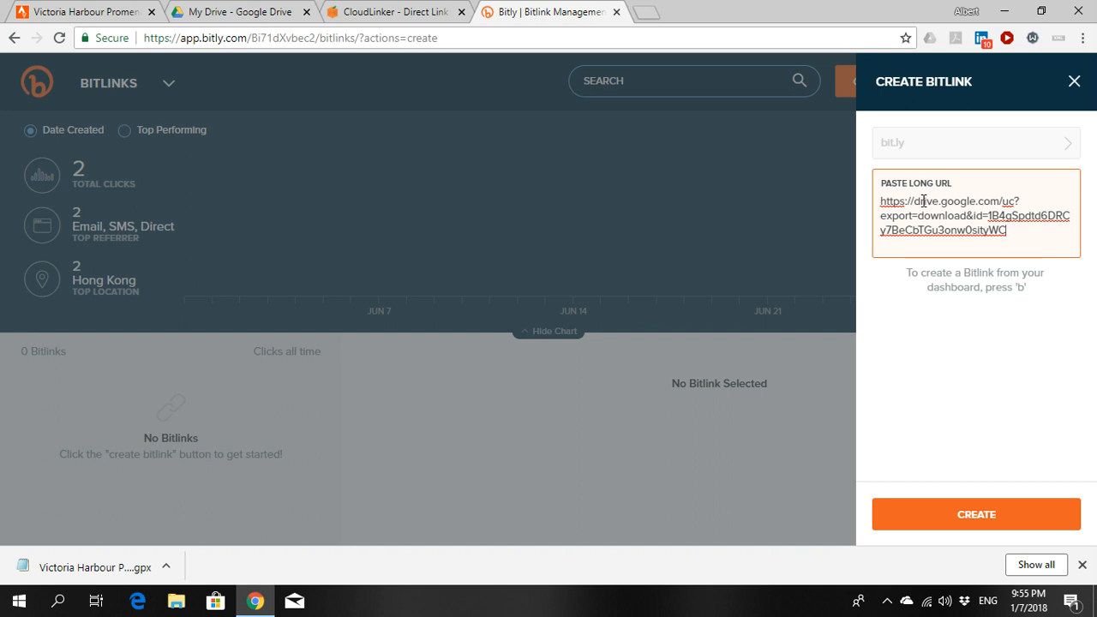
{"action": "left_click", "coordinate": [976, 514]}
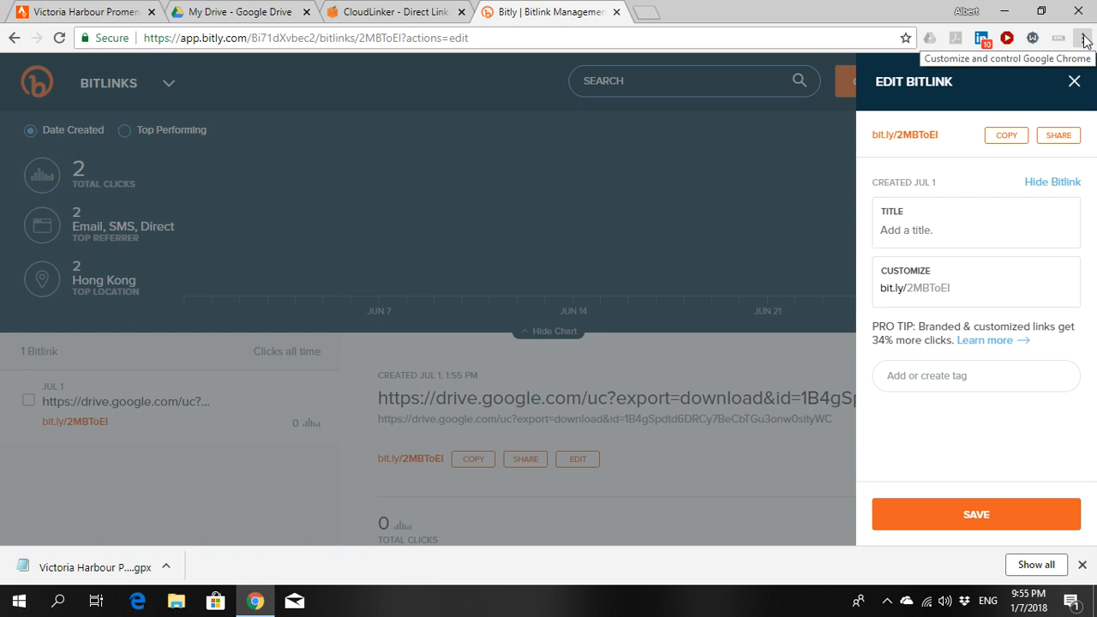
{"action": "left_click", "coordinate": [1083, 37]}
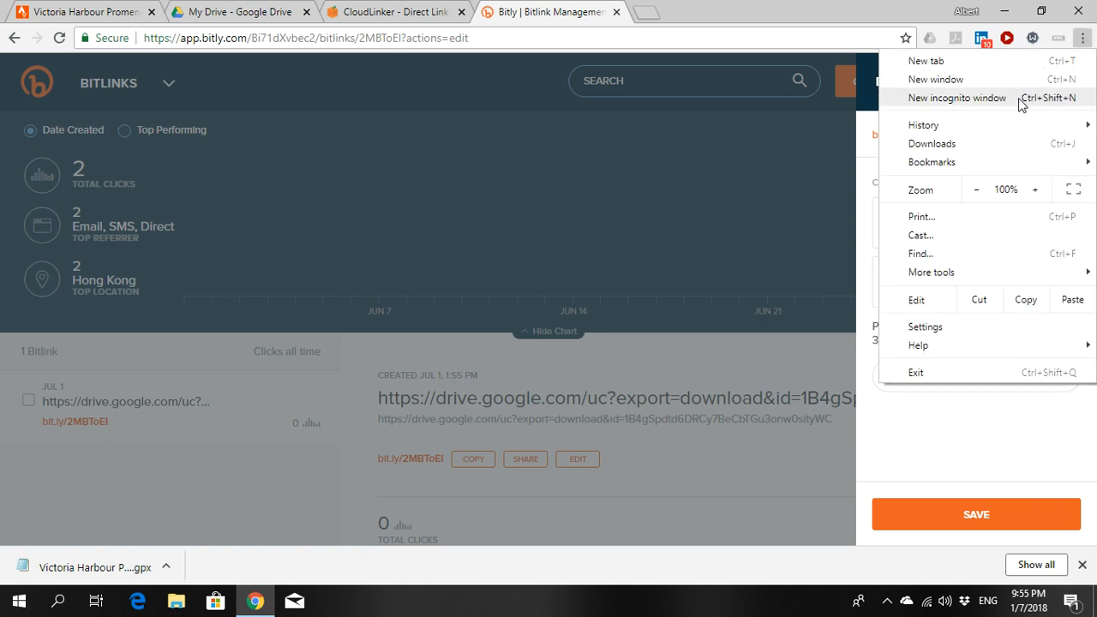
{"action": "left_click", "coordinate": [956, 98]}
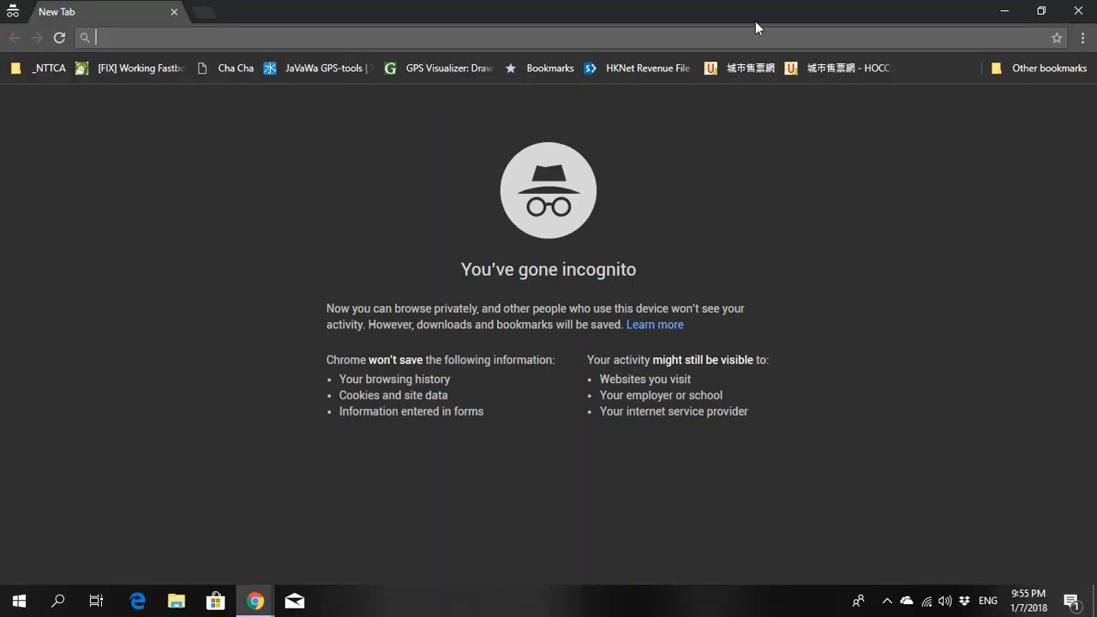
{"action": "type", "text": "http://bit.ly/2MBToEl"}
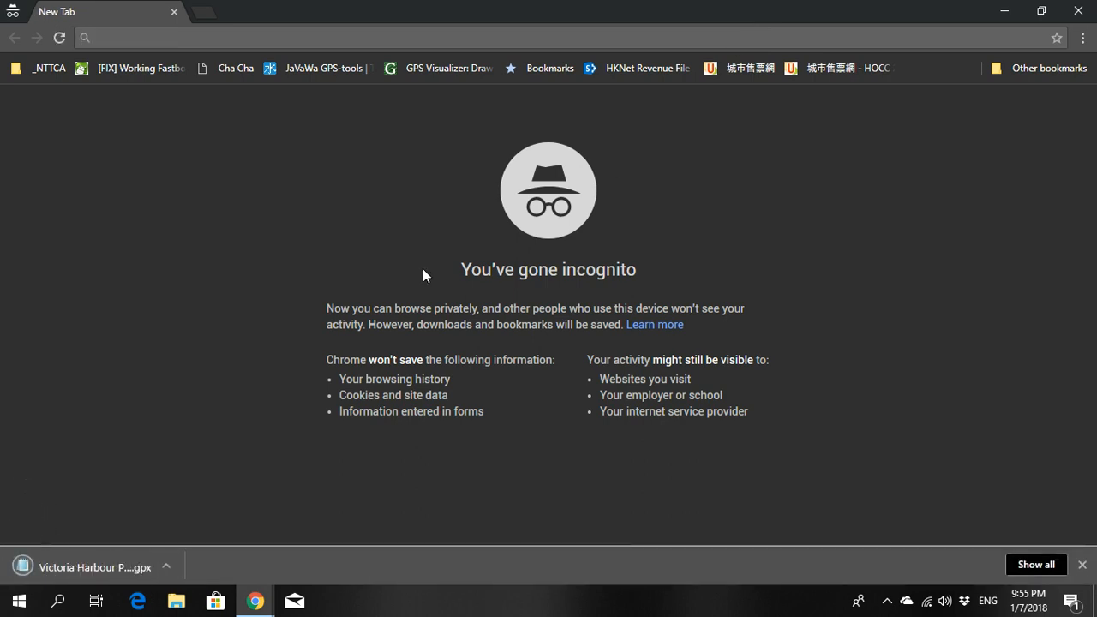
{"action": "mouse_move", "coordinate": [257, 432]}
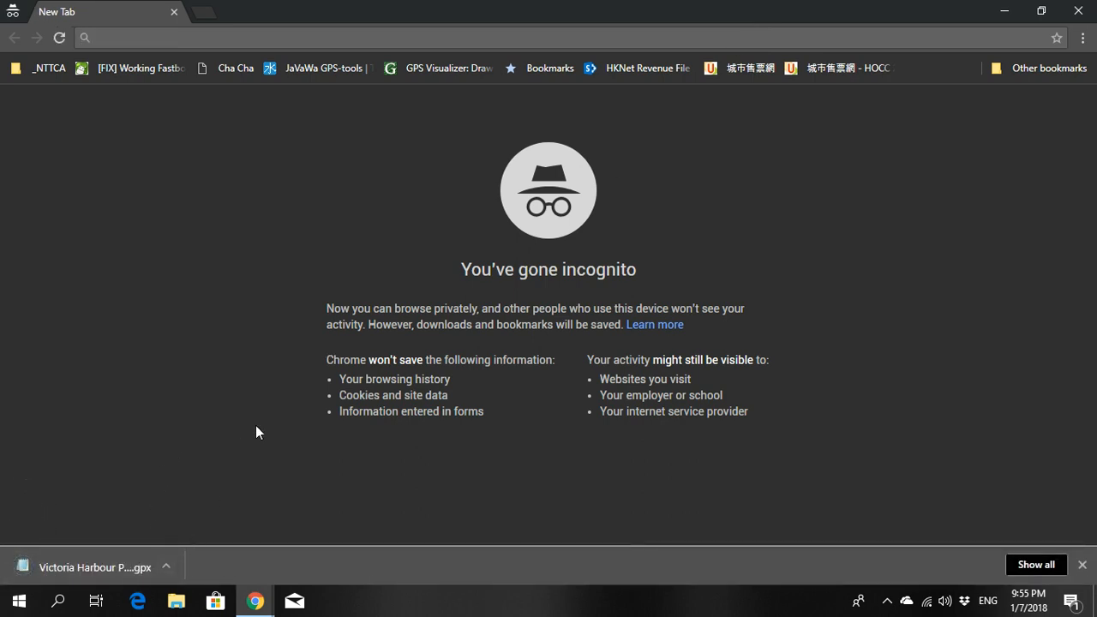